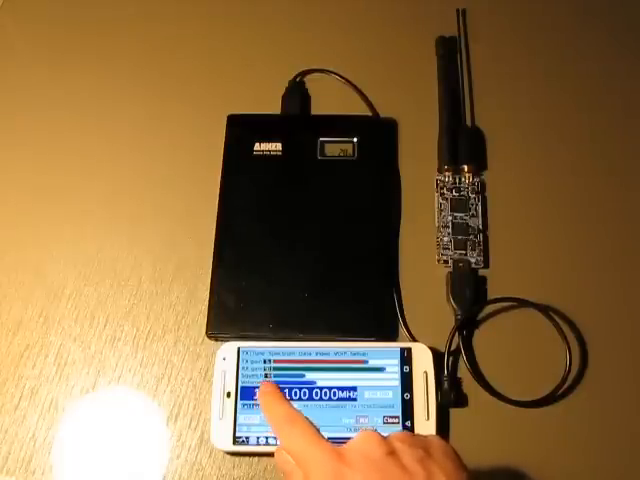
left_click(270, 420)
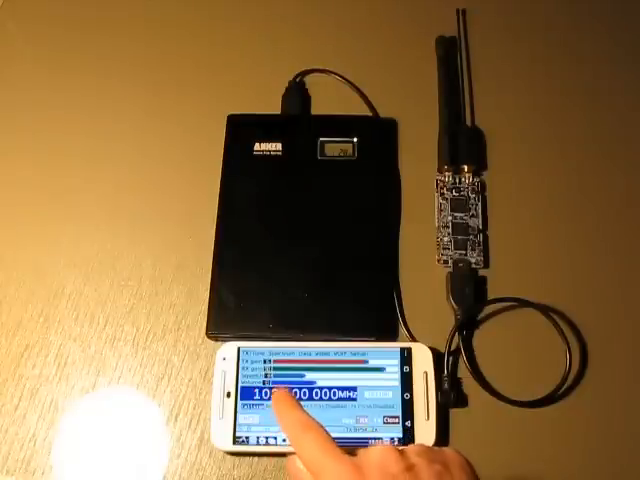